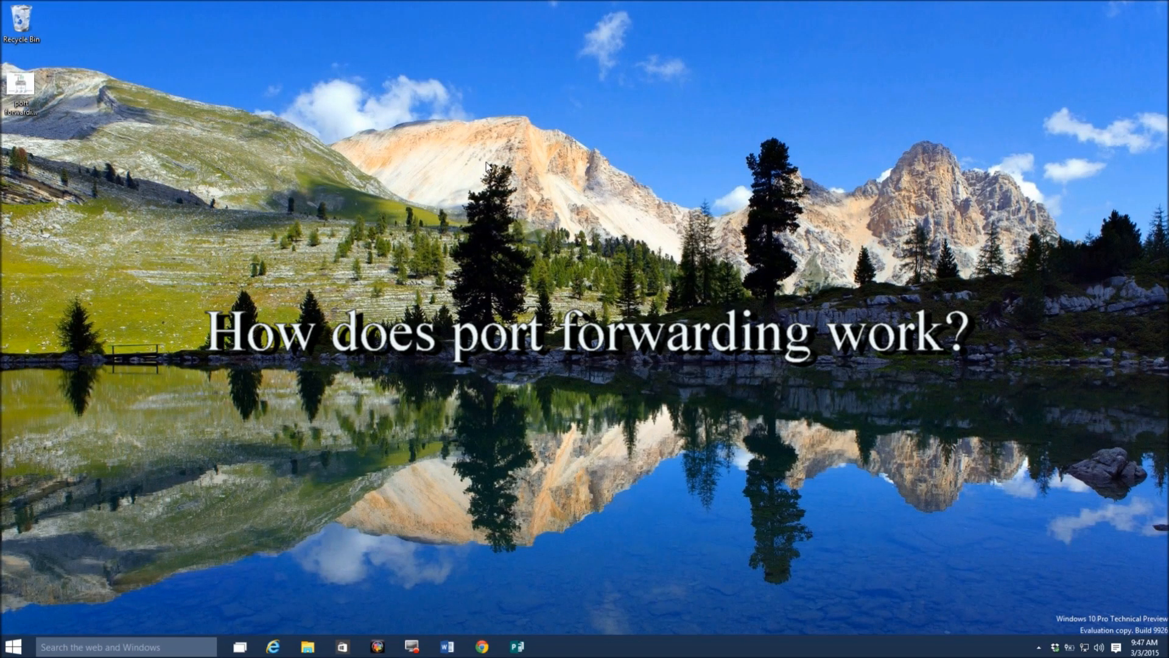
{"action": "mouse_move", "coordinate": [479, 167]}
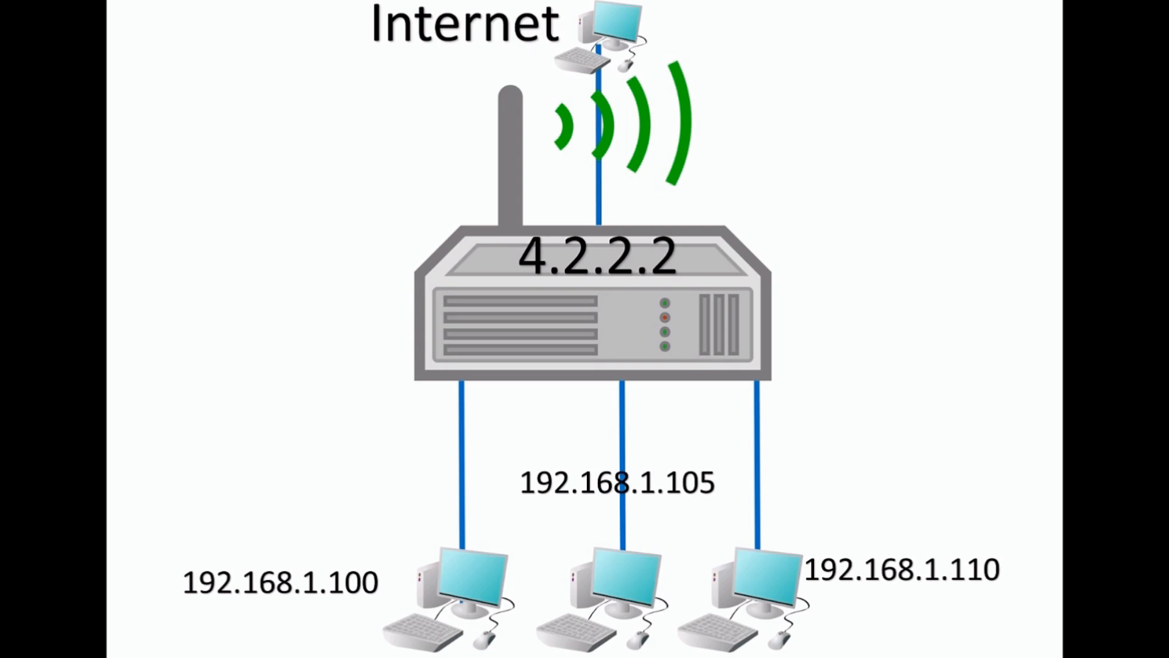
{"action": "mouse_move", "coordinate": [615, 39]}
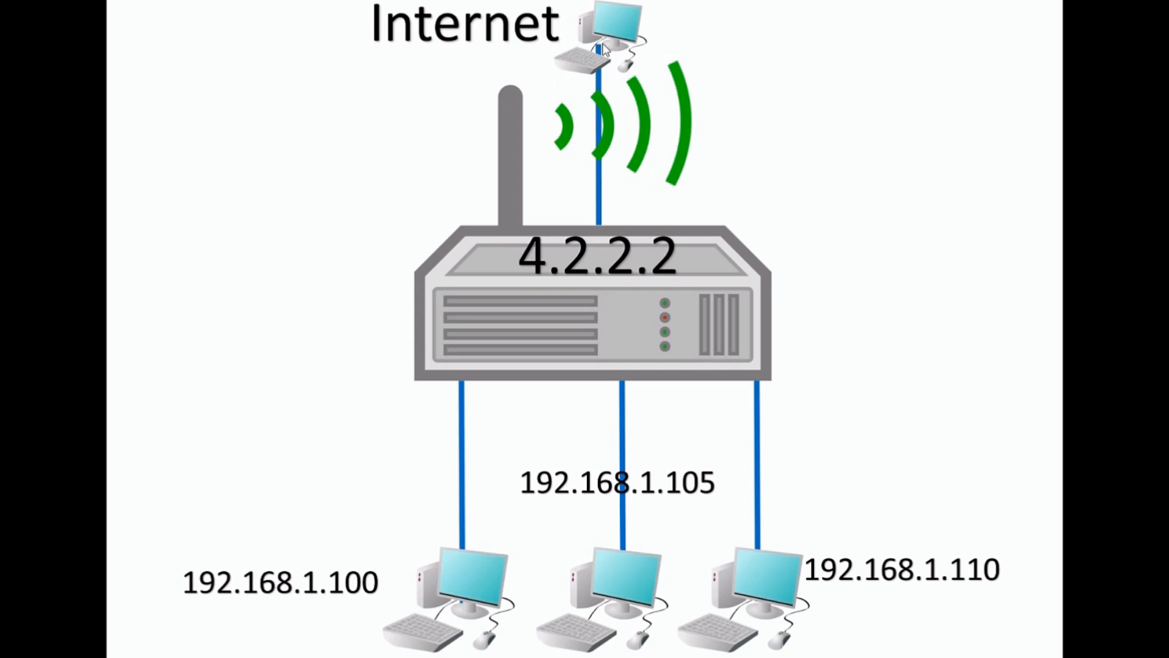
{"action": "mouse_move", "coordinate": [425, 622]}
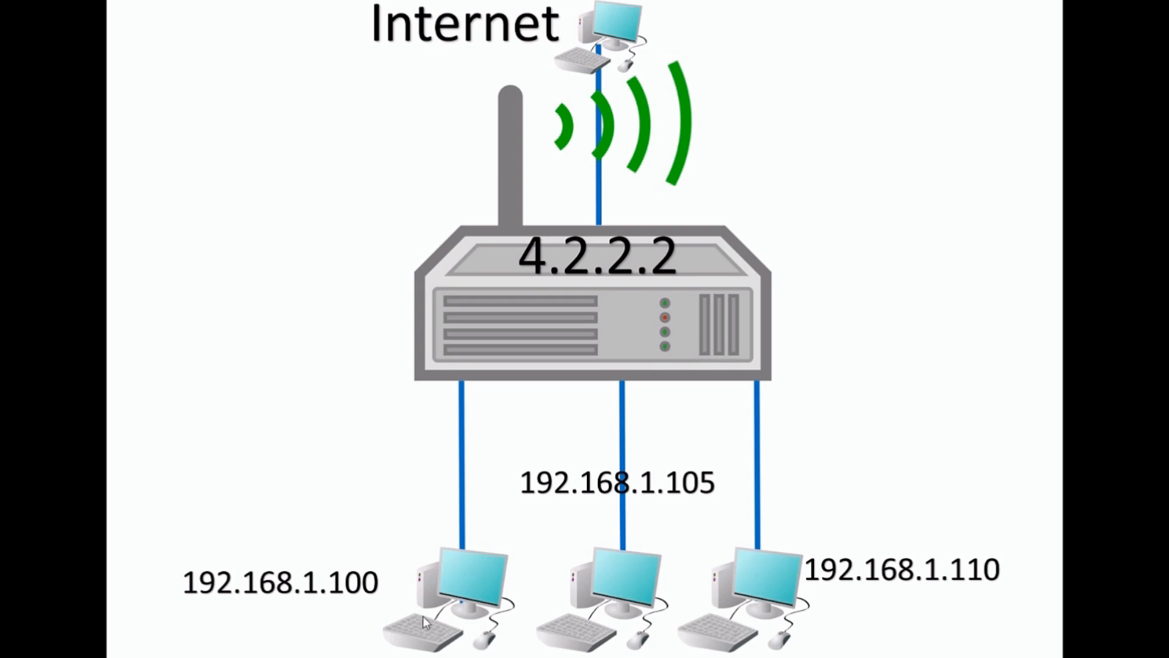
{"action": "mouse_move", "coordinate": [351, 168]}
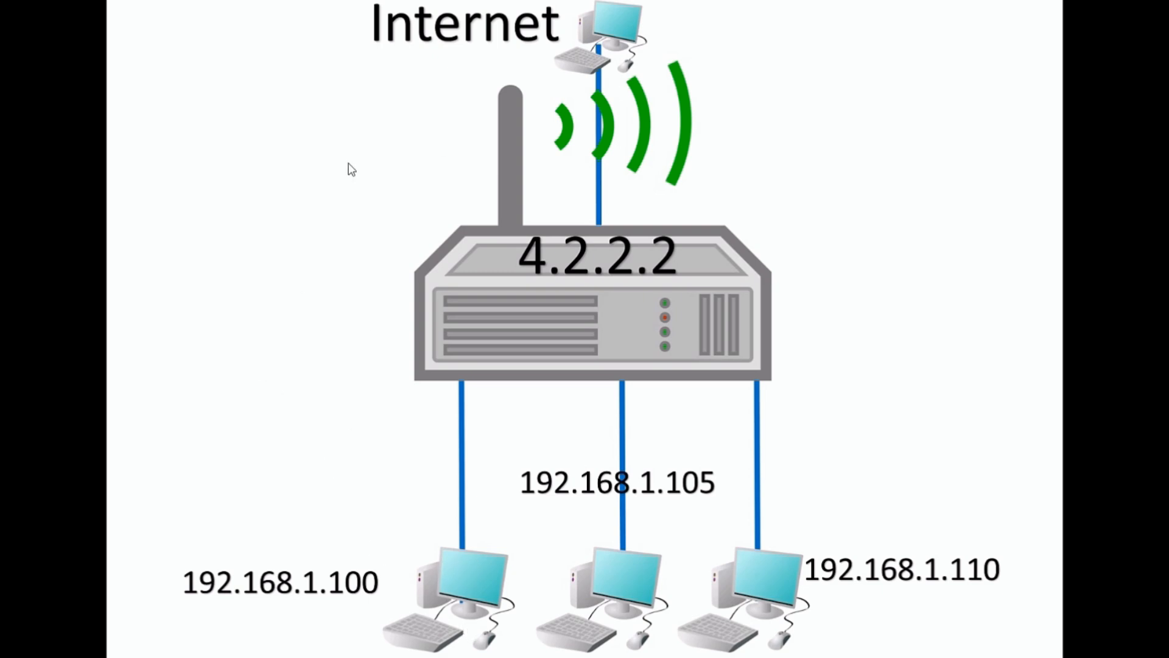
{"action": "mouse_move", "coordinate": [612, 32]}
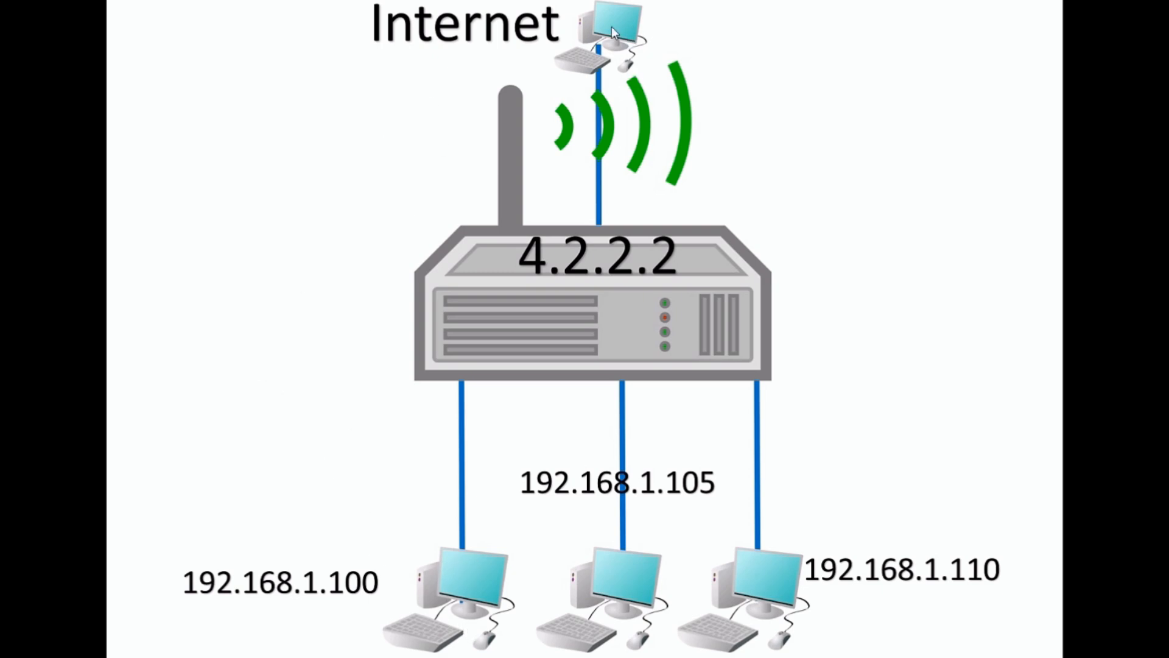
{"action": "mouse_move", "coordinate": [519, 273]}
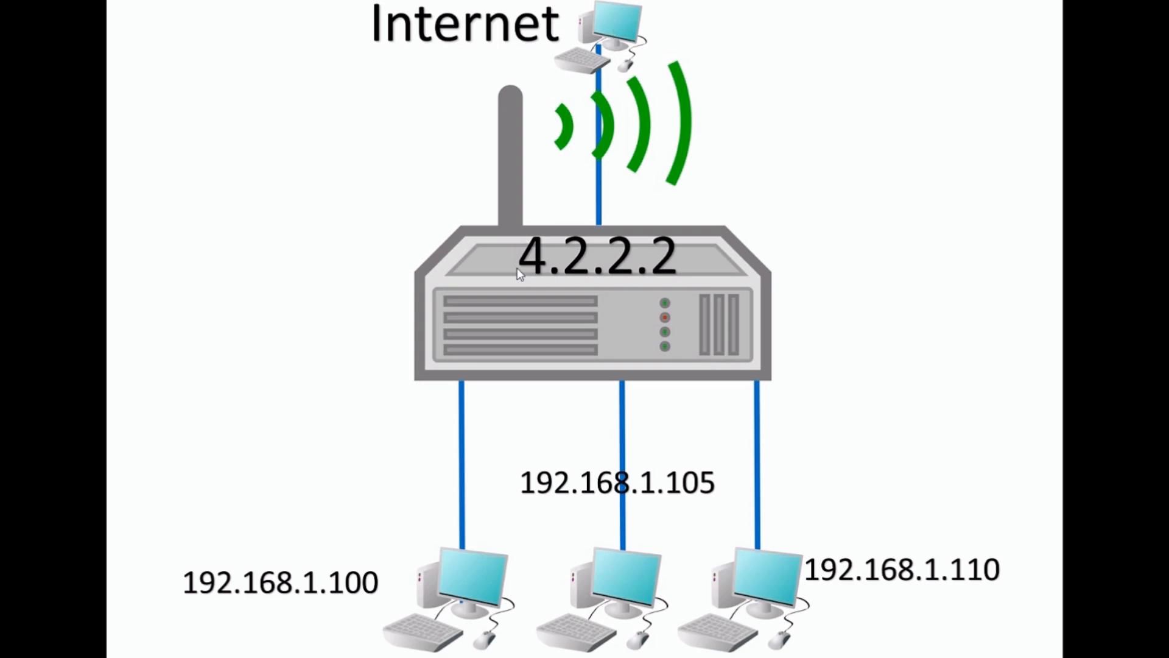
{"action": "mouse_move", "coordinate": [617, 220]}
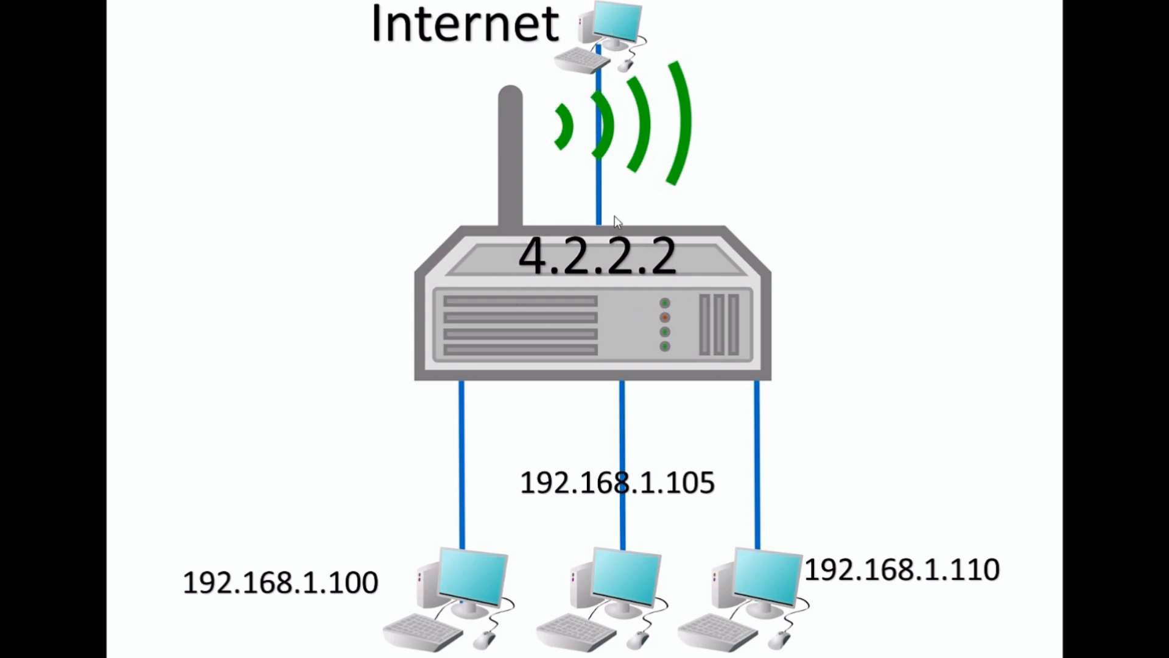
{"action": "mouse_move", "coordinate": [671, 295]}
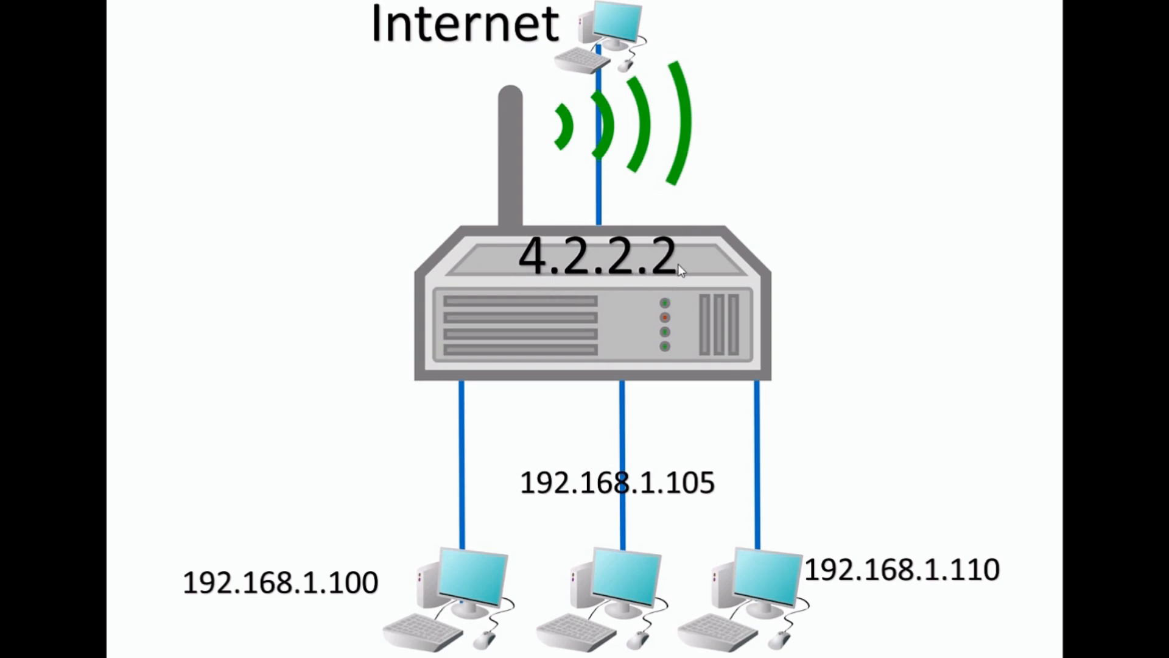
{"action": "mouse_move", "coordinate": [602, 289]}
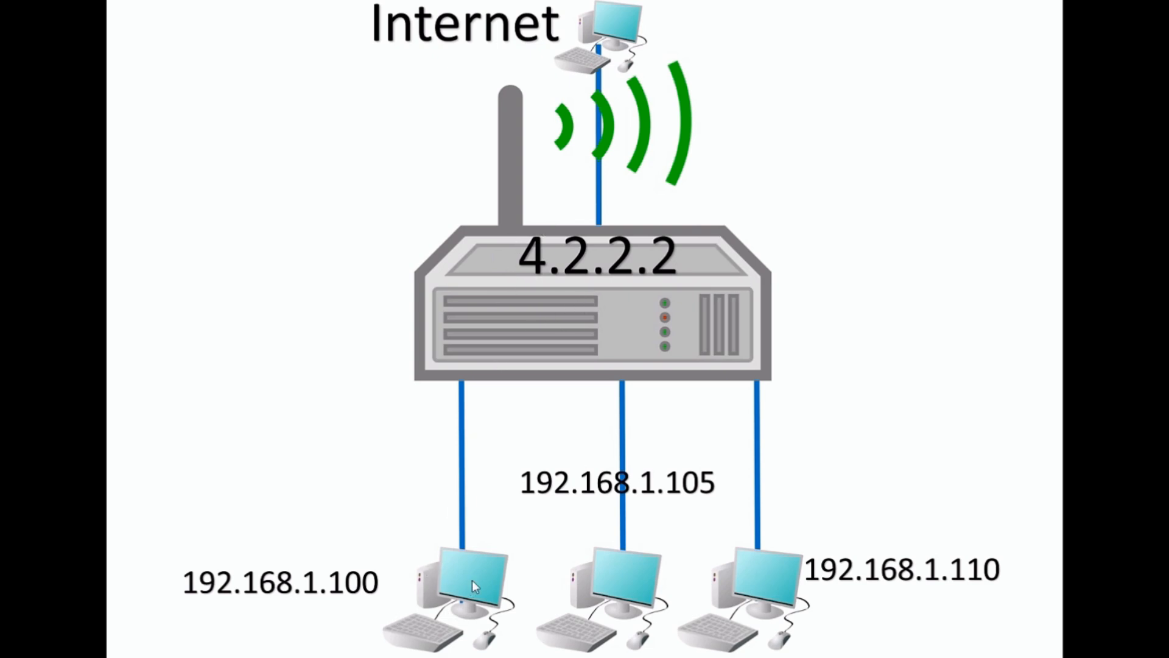
{"action": "mouse_move", "coordinate": [464, 593]}
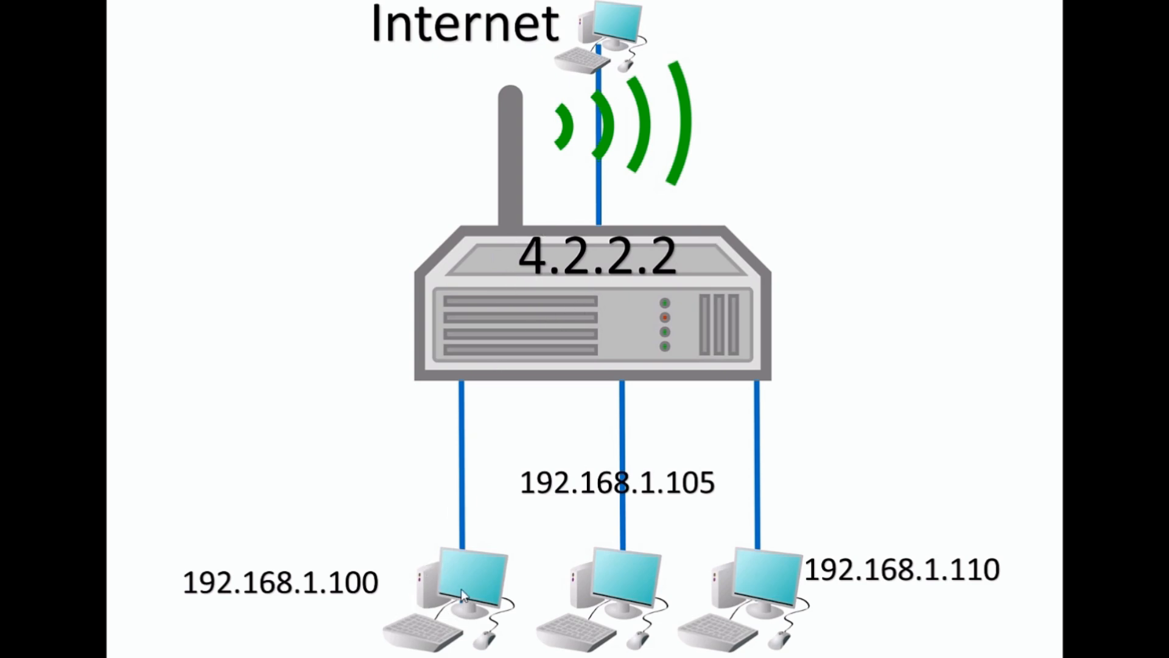
{"action": "mouse_move", "coordinate": [608, 25]}
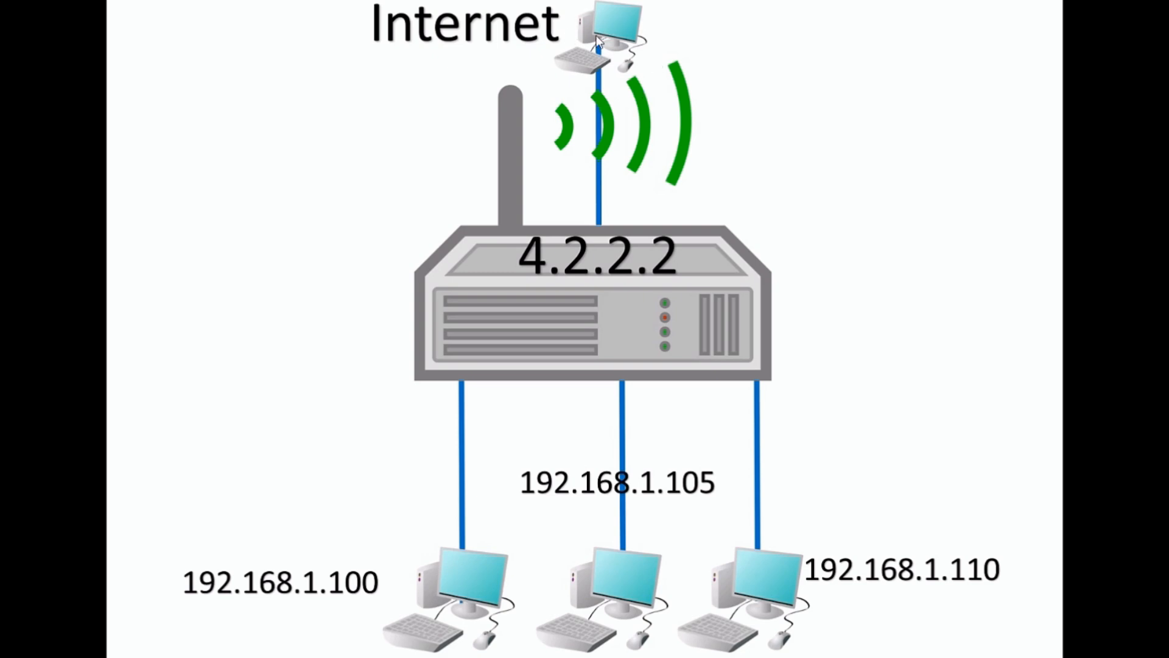
{"action": "mouse_move", "coordinate": [536, 256]}
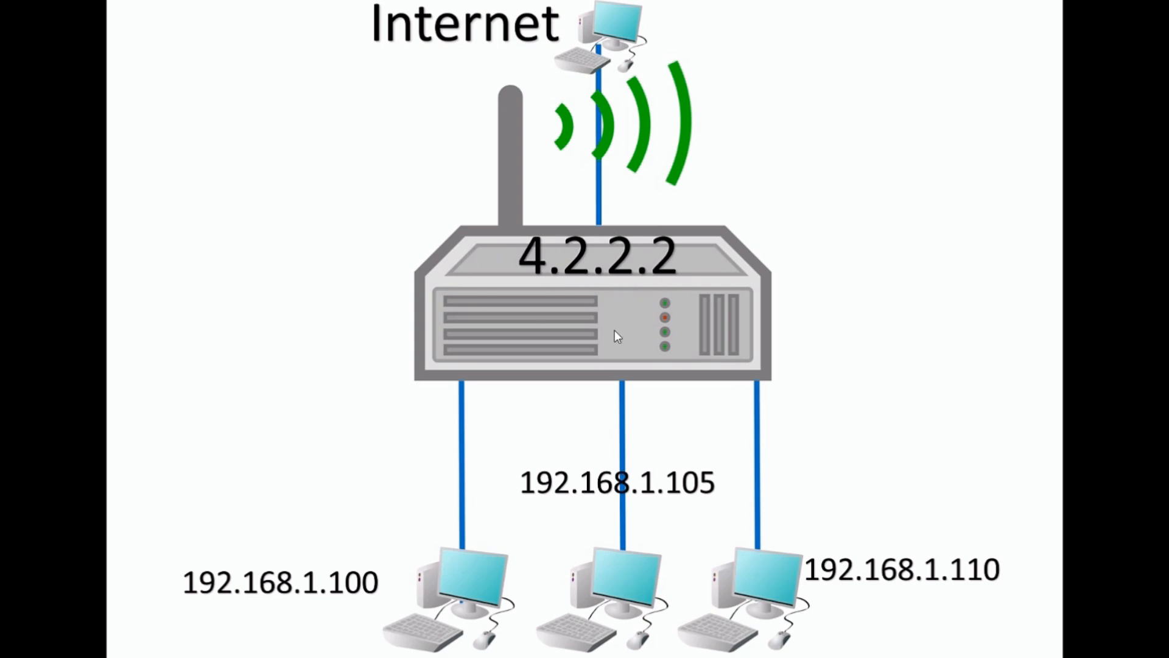
{"action": "mouse_move", "coordinate": [643, 285]}
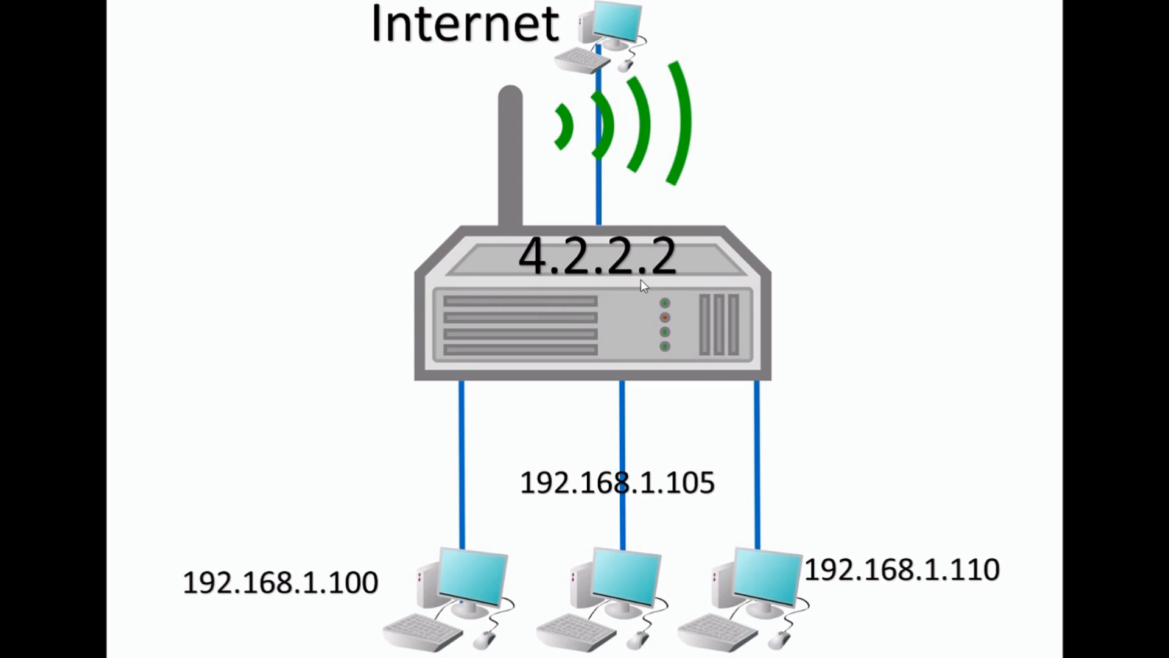
{"action": "mouse_move", "coordinate": [603, 41]}
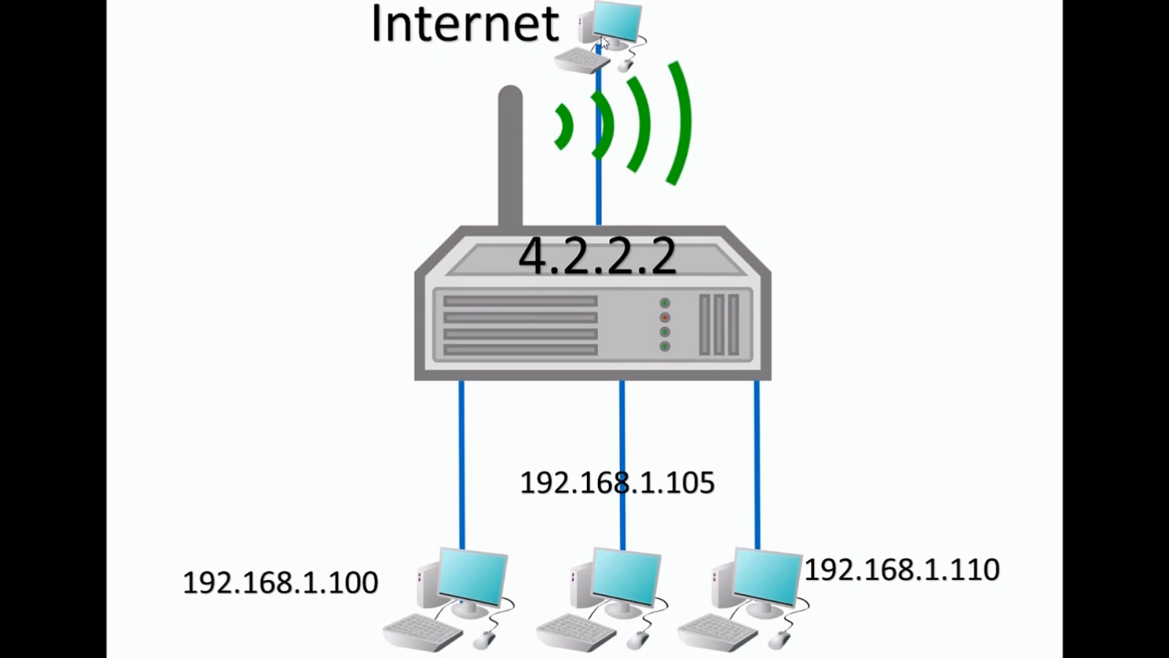
{"action": "mouse_move", "coordinate": [427, 570]}
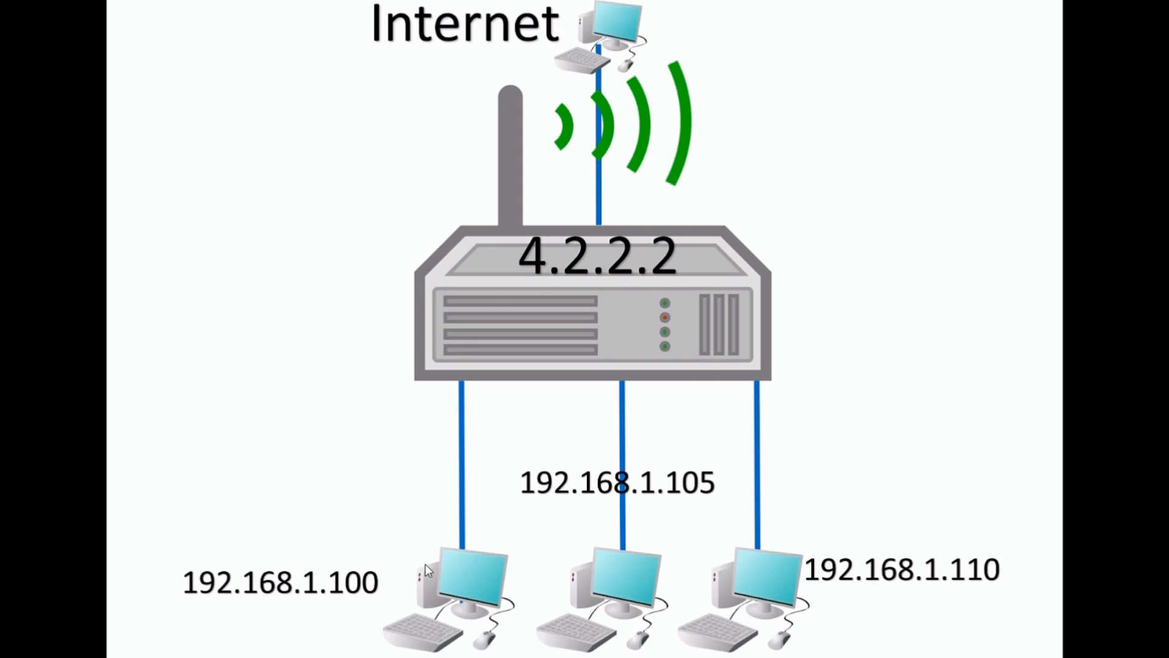
{"action": "mouse_move", "coordinate": [484, 505]}
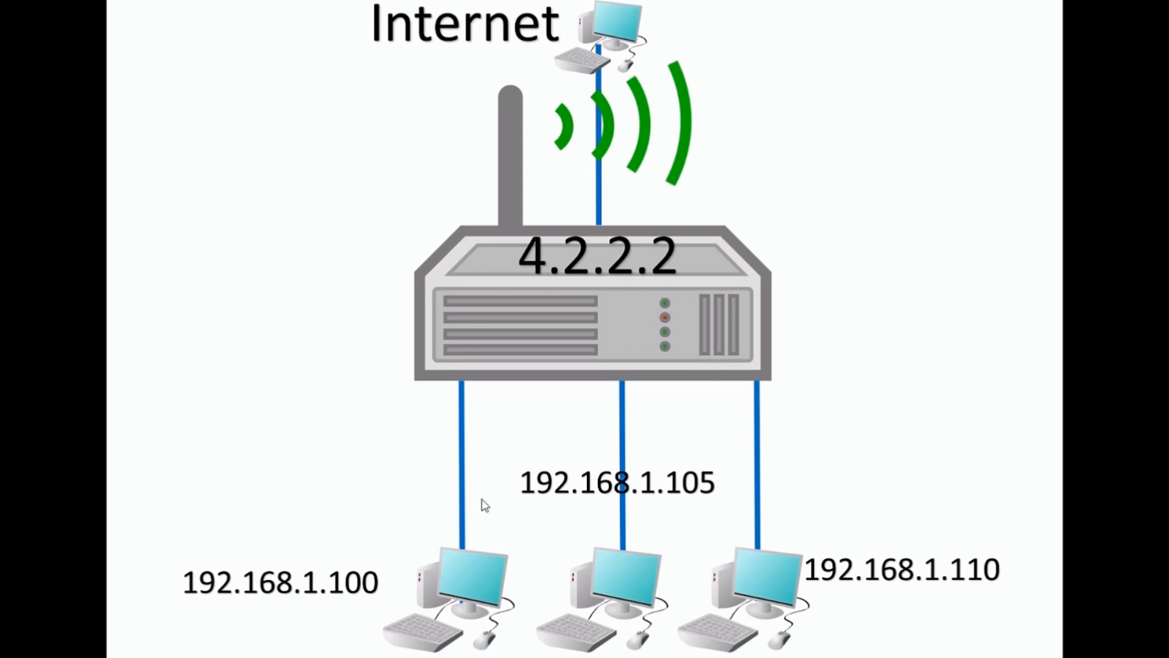
{"action": "mouse_move", "coordinate": [601, 58]}
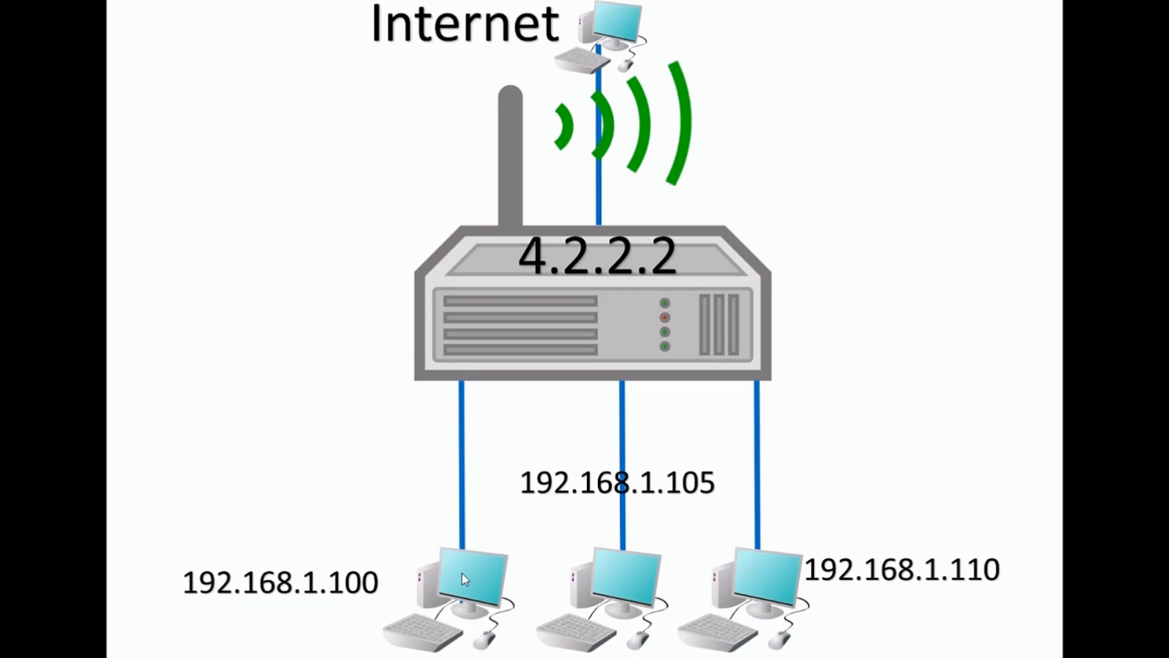
{"action": "mouse_move", "coordinate": [443, 607]}
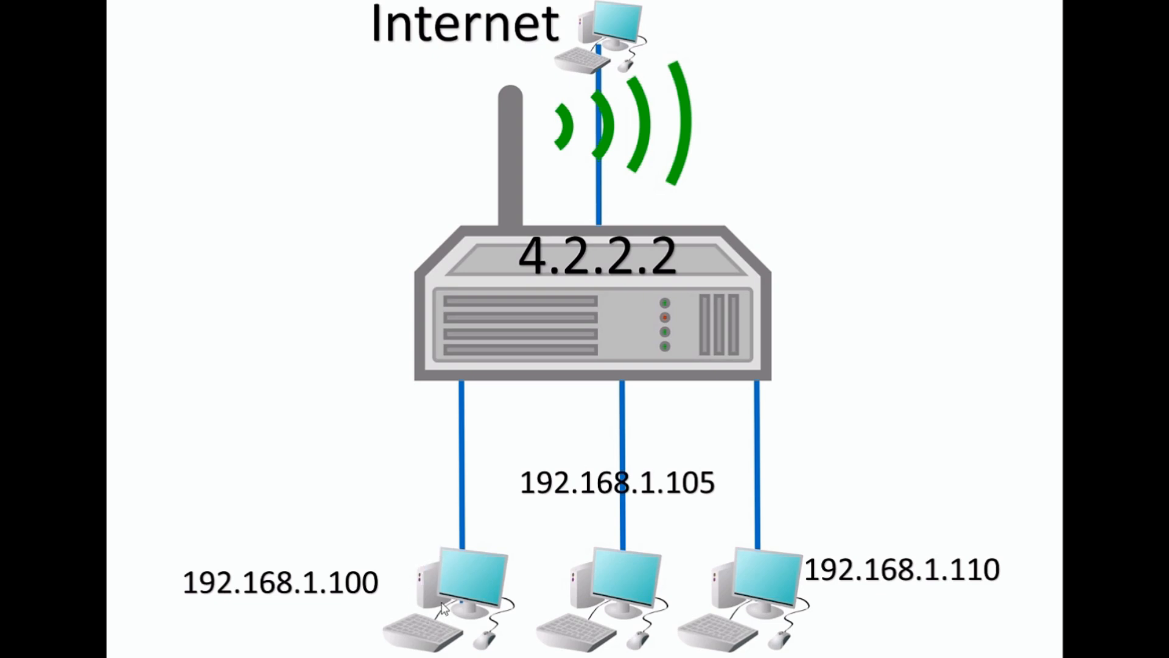
{"action": "mouse_move", "coordinate": [612, 32]}
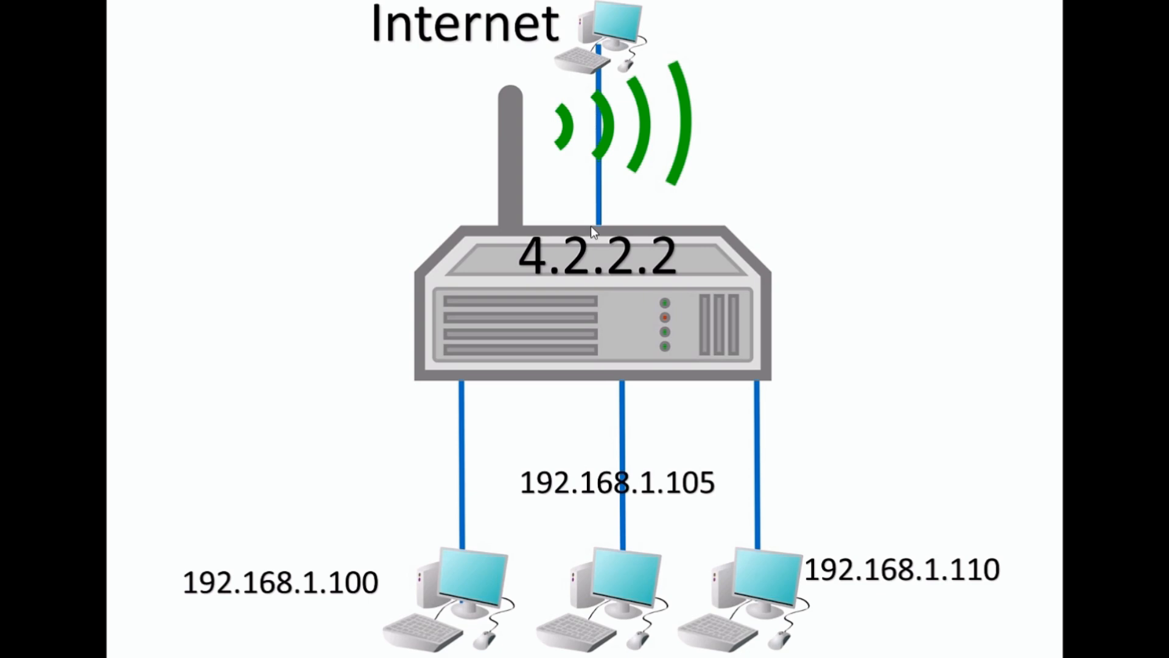
{"action": "mouse_move", "coordinate": [608, 317]}
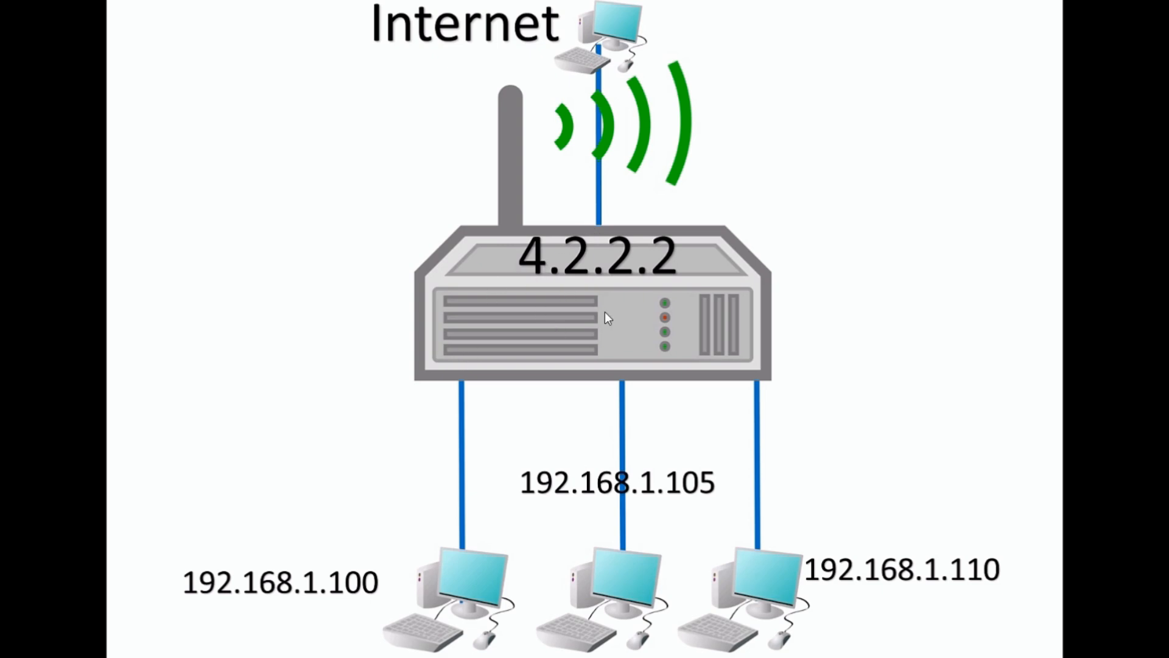
{"action": "mouse_move", "coordinate": [485, 330]}
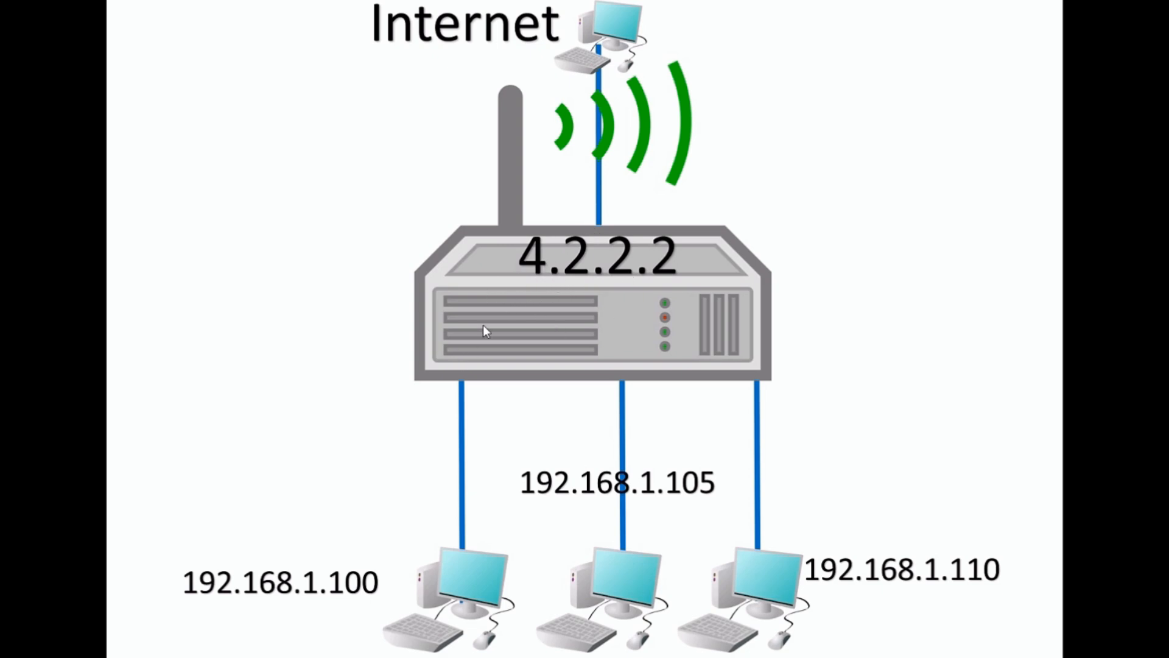
{"action": "mouse_move", "coordinate": [461, 400]}
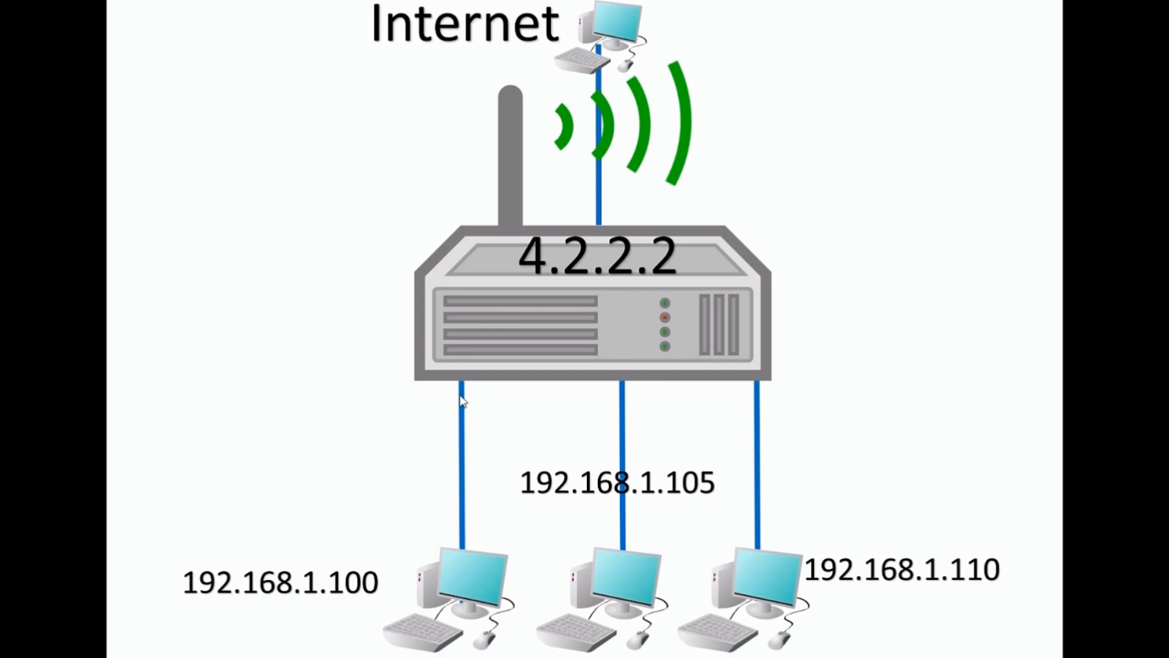
{"action": "mouse_move", "coordinate": [454, 560]}
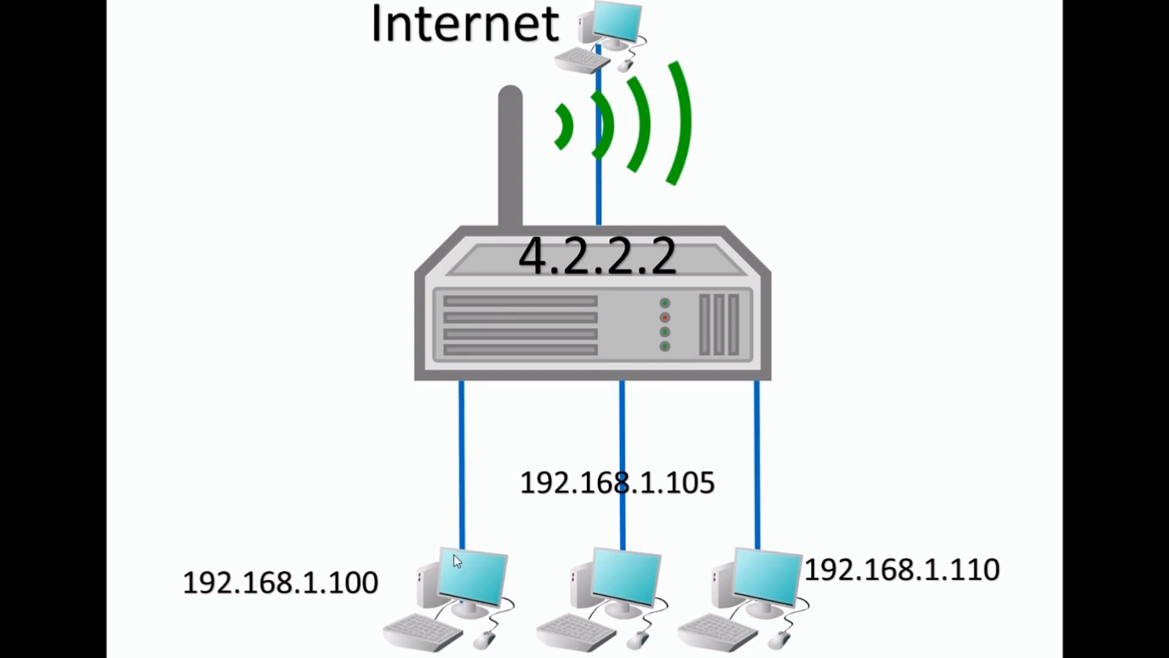
{"action": "mouse_move", "coordinate": [456, 597]}
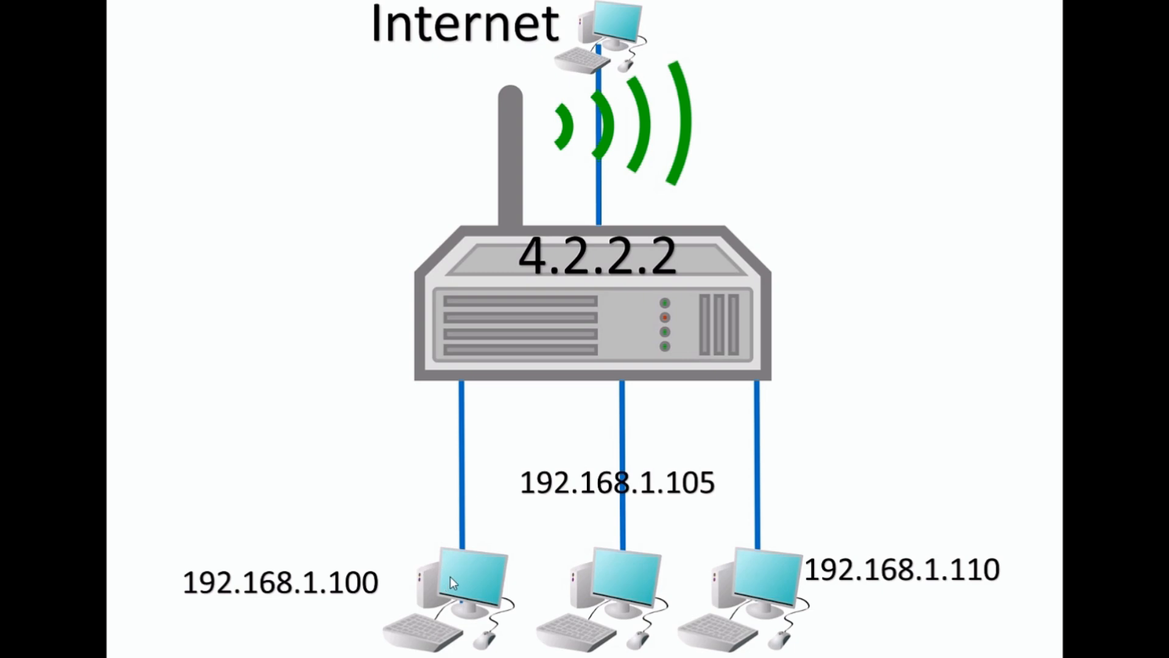
{"action": "mouse_move", "coordinate": [453, 582]}
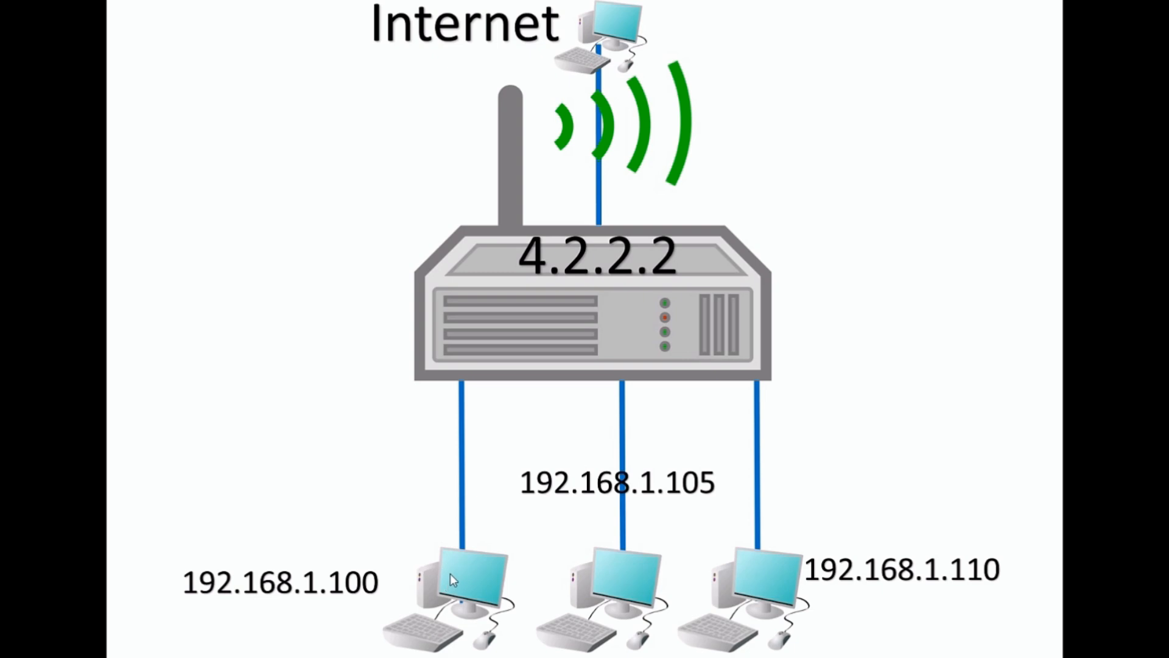
{"action": "mouse_move", "coordinate": [466, 563]}
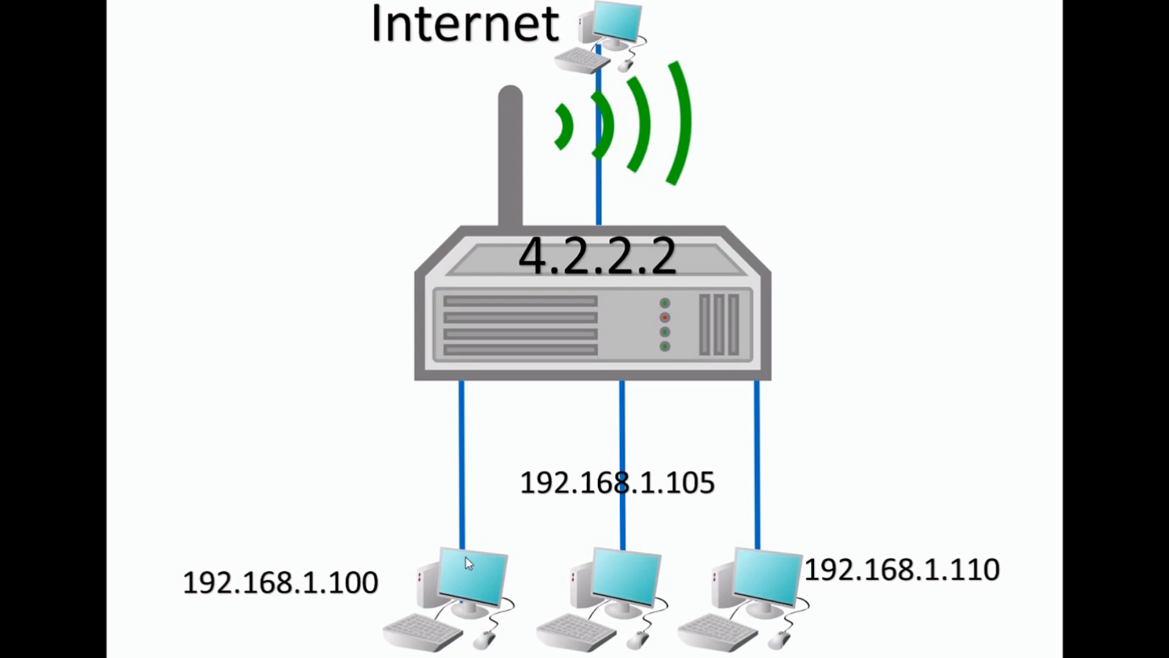
{"action": "mouse_move", "coordinate": [550, 250]}
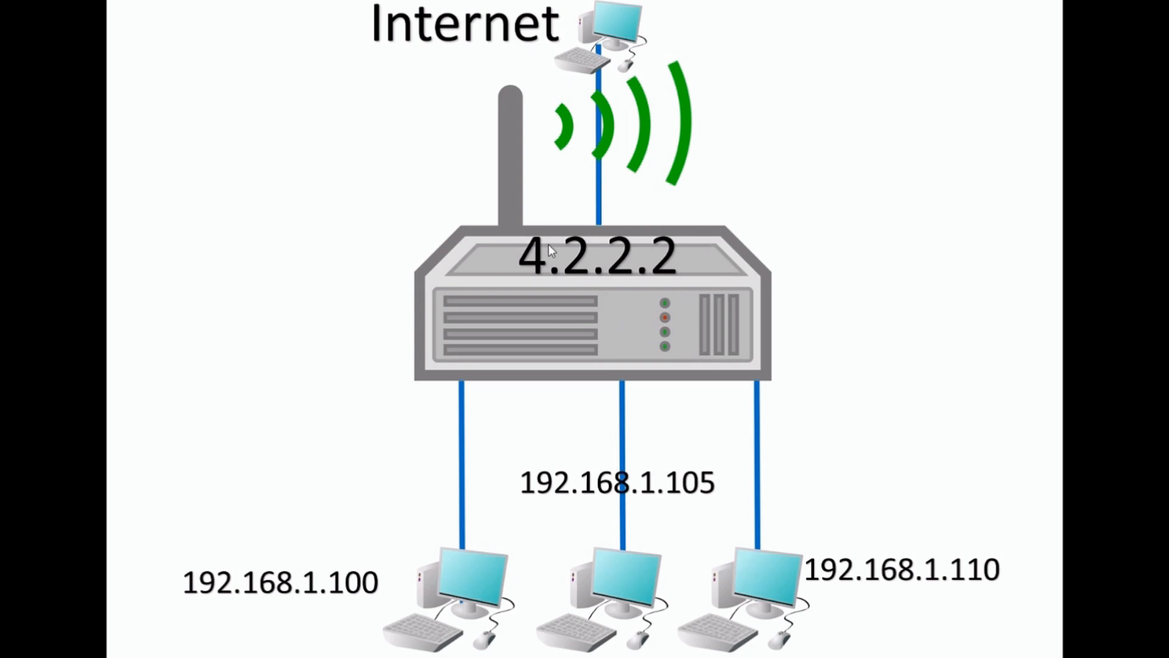
{"action": "mouse_move", "coordinate": [589, 266]}
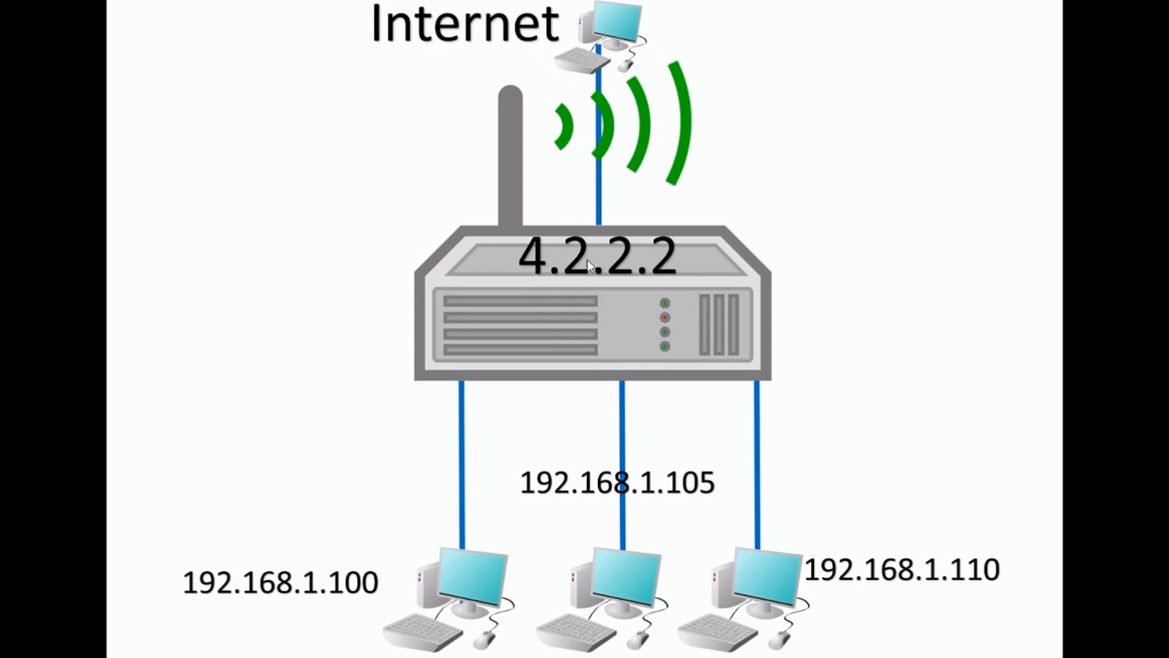
{"action": "mouse_move", "coordinate": [416, 576]}
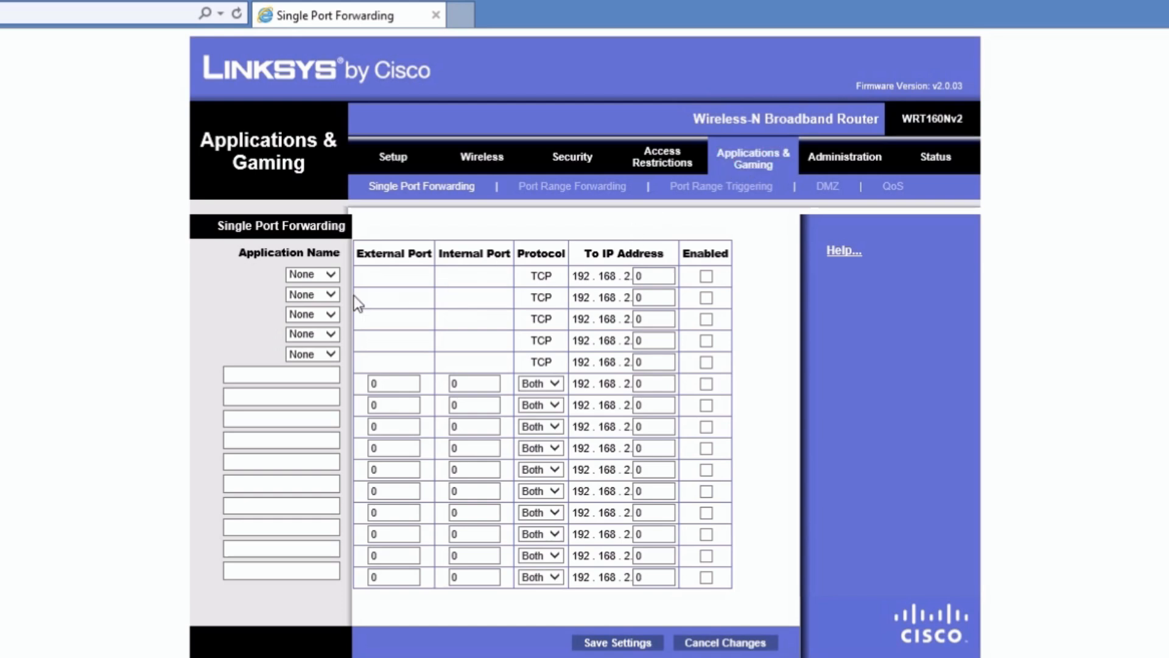
Choose FTP as the first predefined application and set its destination address to end in 105
{"action": "left_click", "coordinate": [310, 274]}
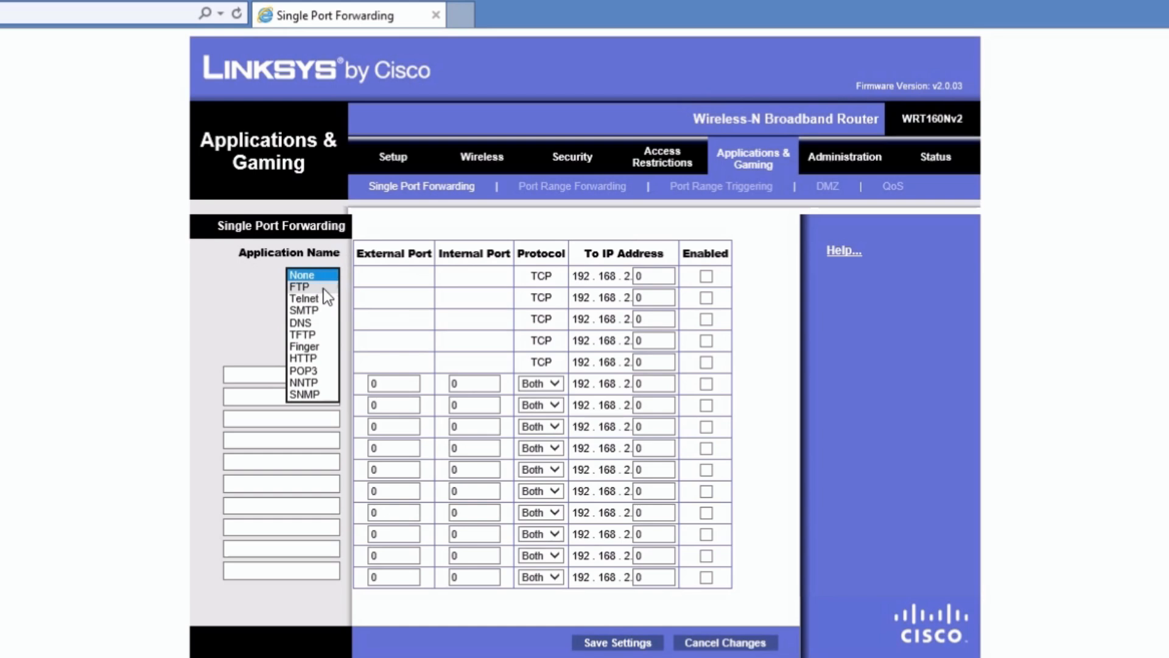
{"action": "left_click", "coordinate": [299, 286]}
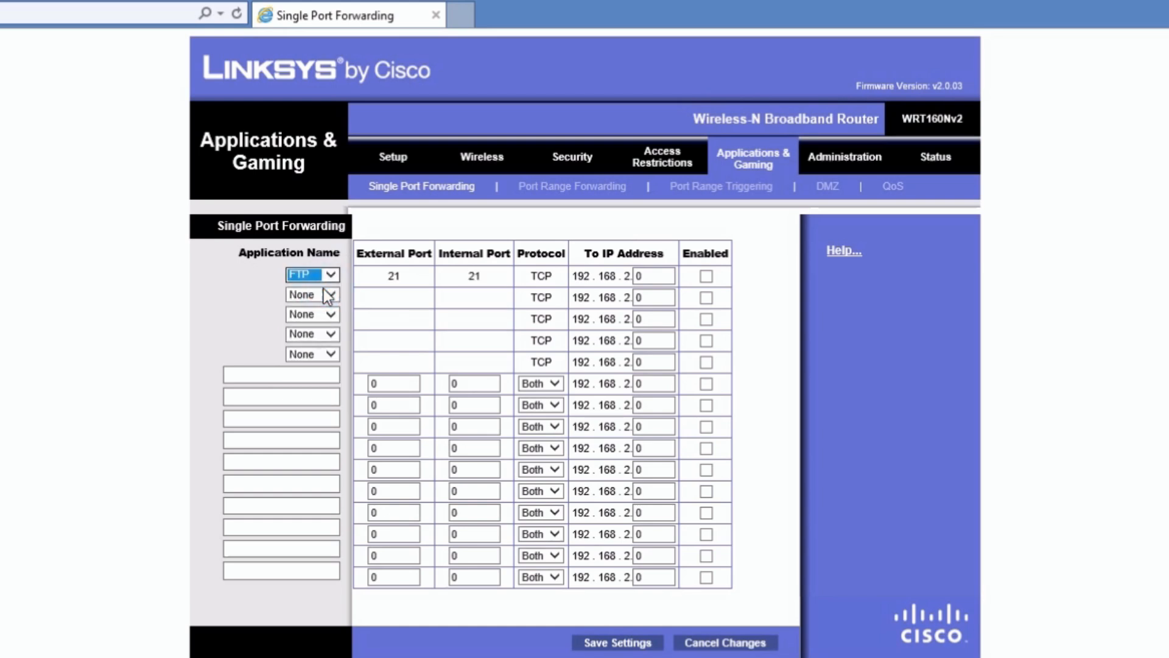
{"action": "mouse_move", "coordinate": [415, 284]}
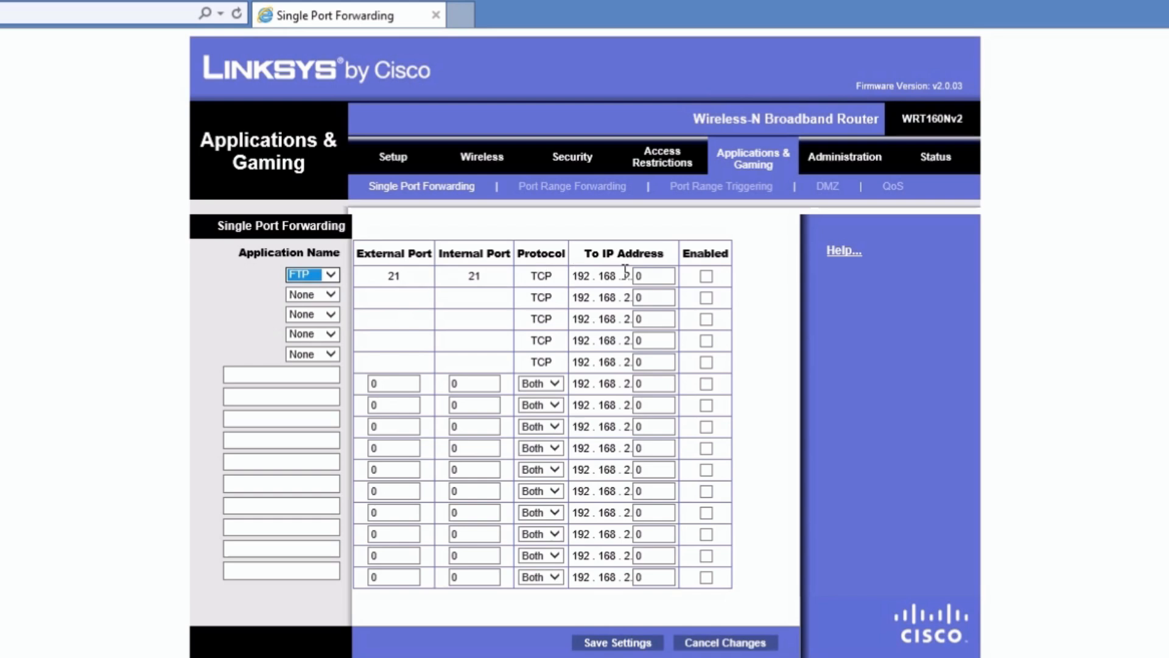
{"action": "left_click", "coordinate": [654, 276]}
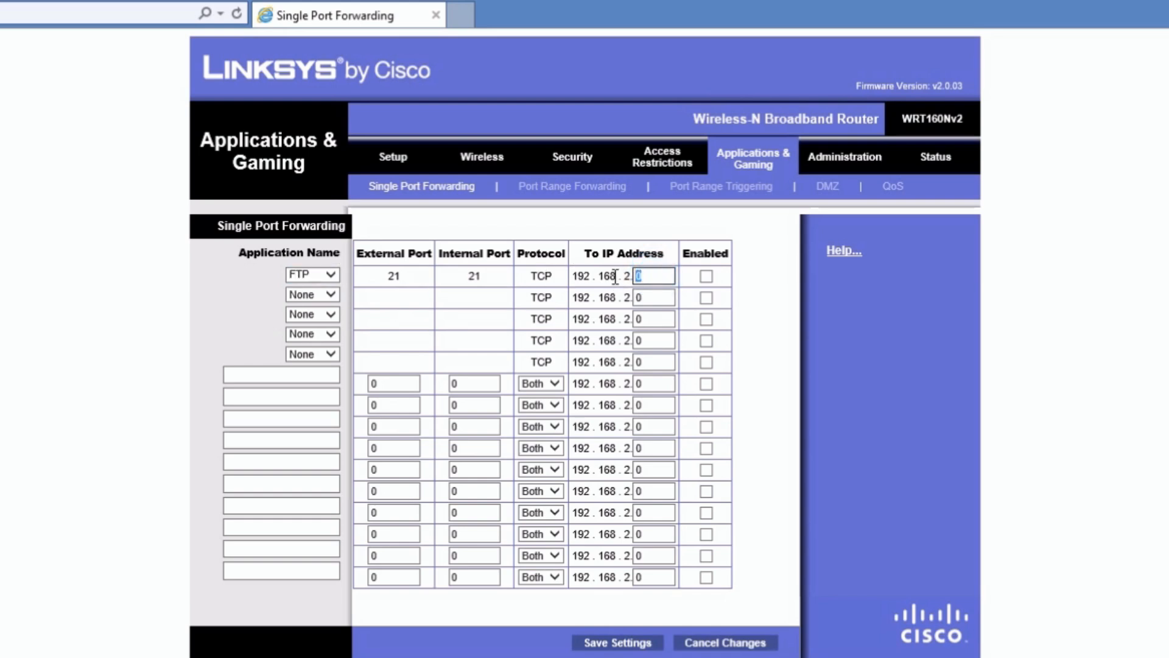
{"action": "type", "text": "105"}
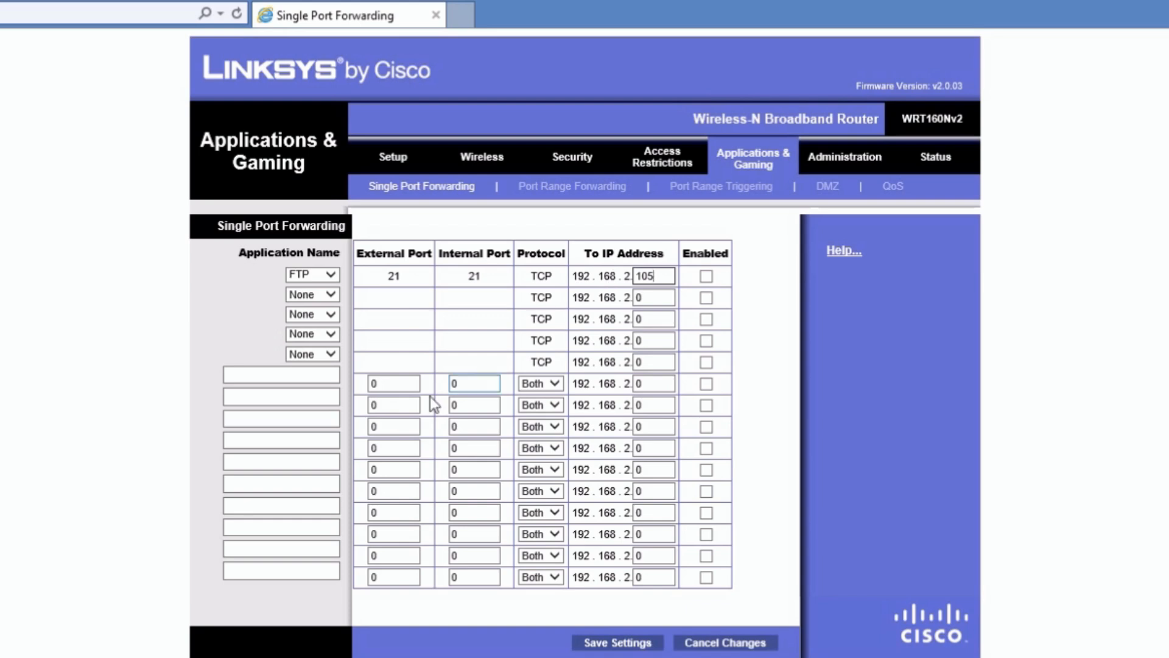
{"action": "left_click", "coordinate": [311, 274]}
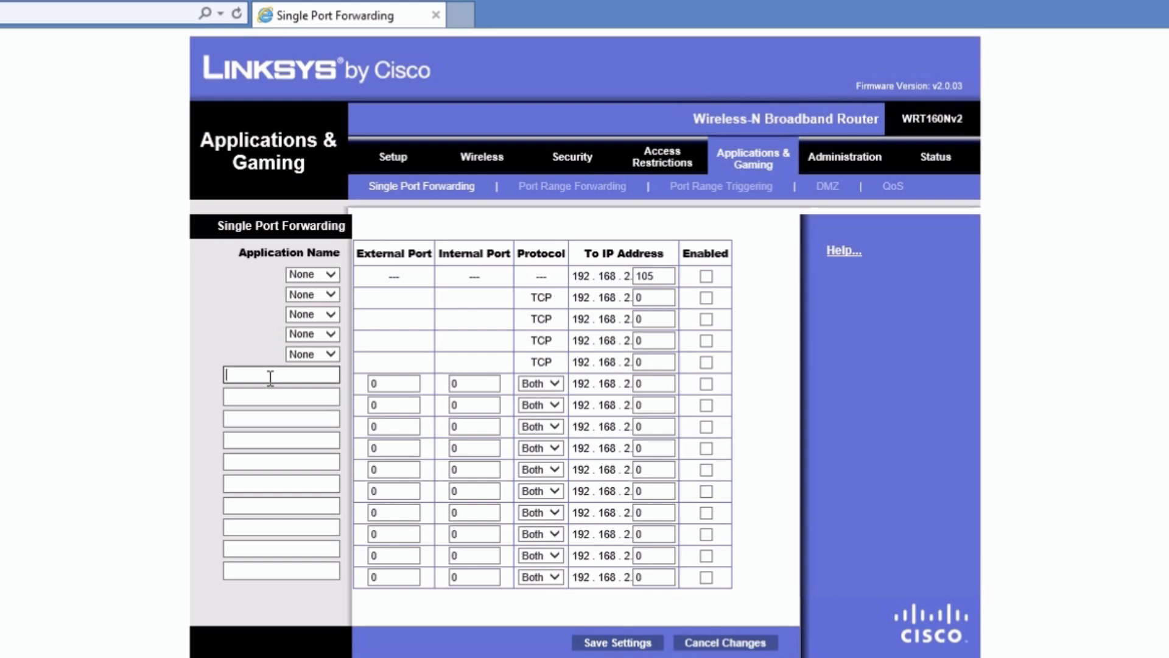
Name a custom forwarding rule 'Remote Desktop' in place of the FTP rule
{"action": "type", "text": "REmo"}
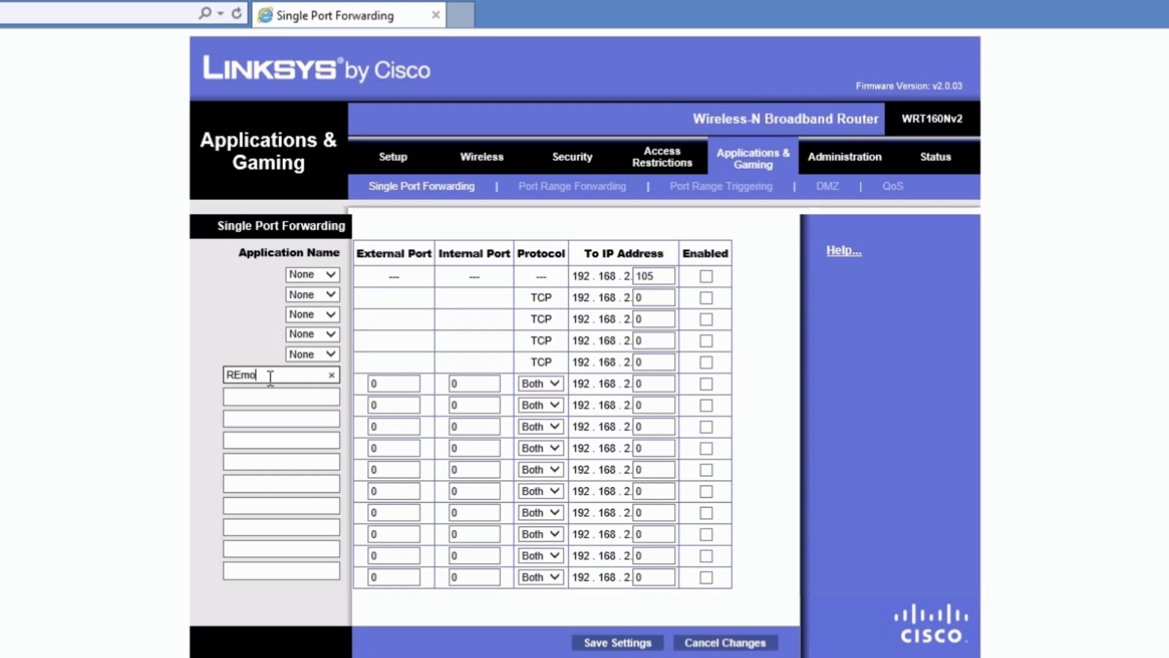
{"action": "type", "text": "Remote Deskt"}
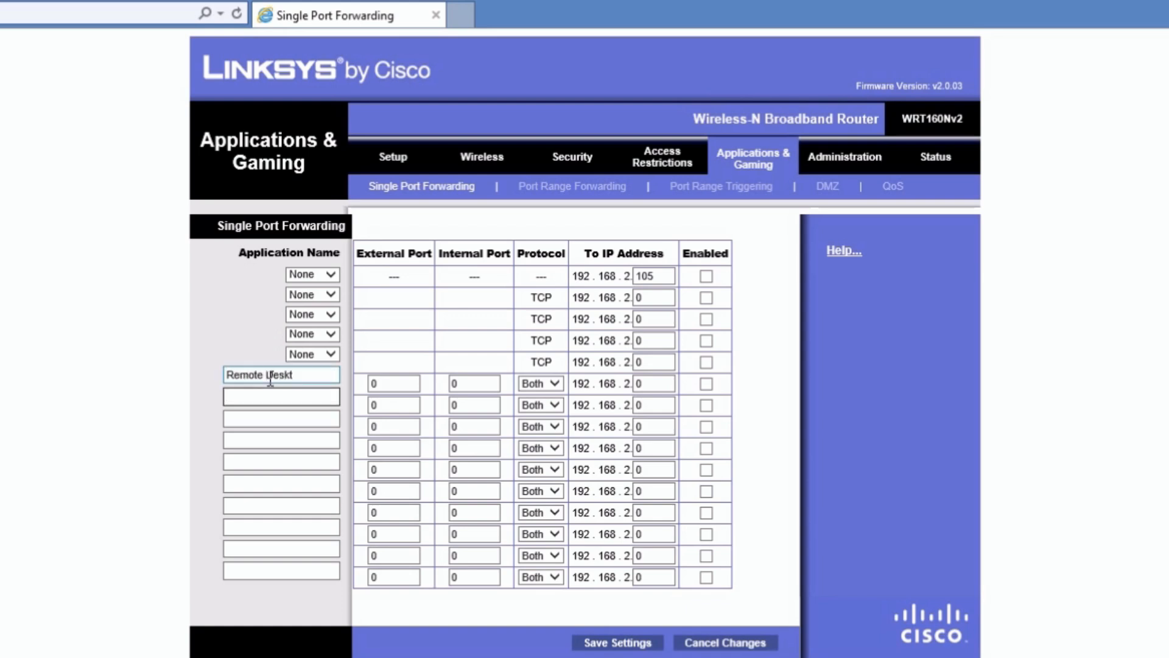
Set the custom rule's external port to 53000 and internal port to 3389
{"action": "left_click", "coordinate": [393, 382]}
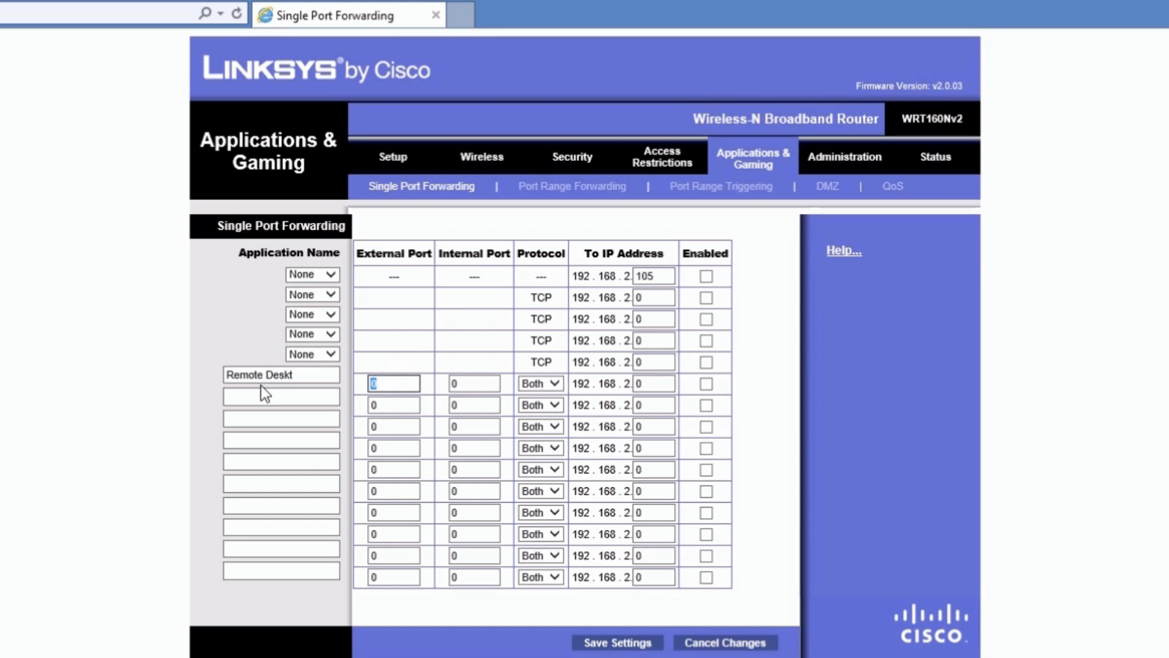
{"action": "type", "text": "53000"}
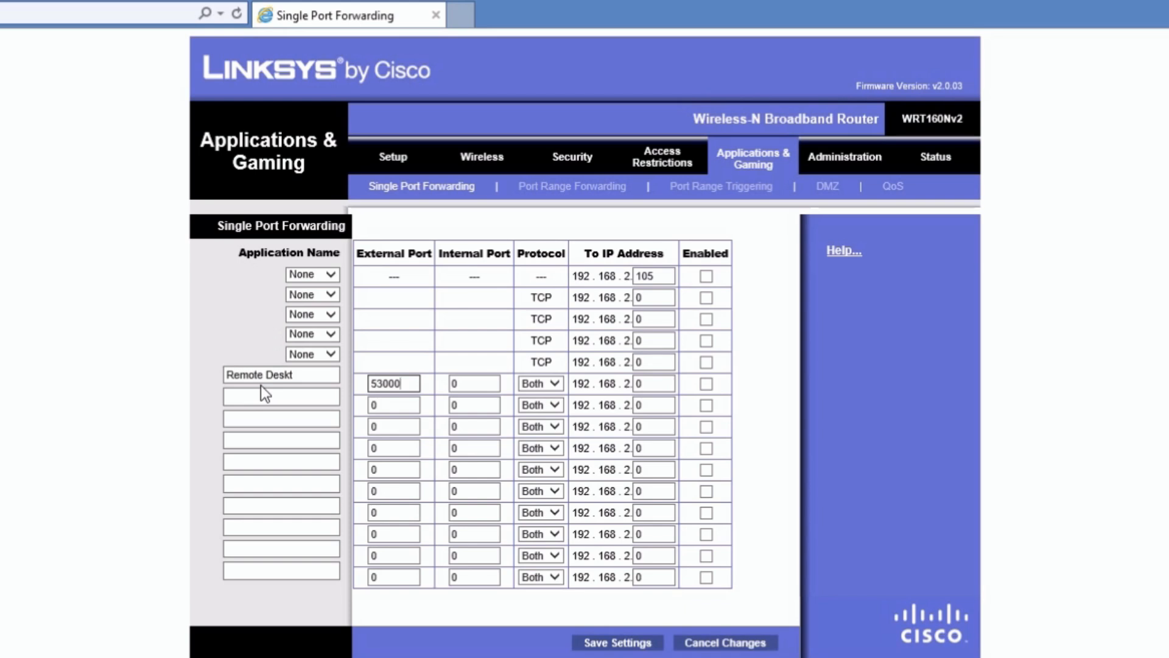
{"action": "left_click", "coordinate": [473, 383]}
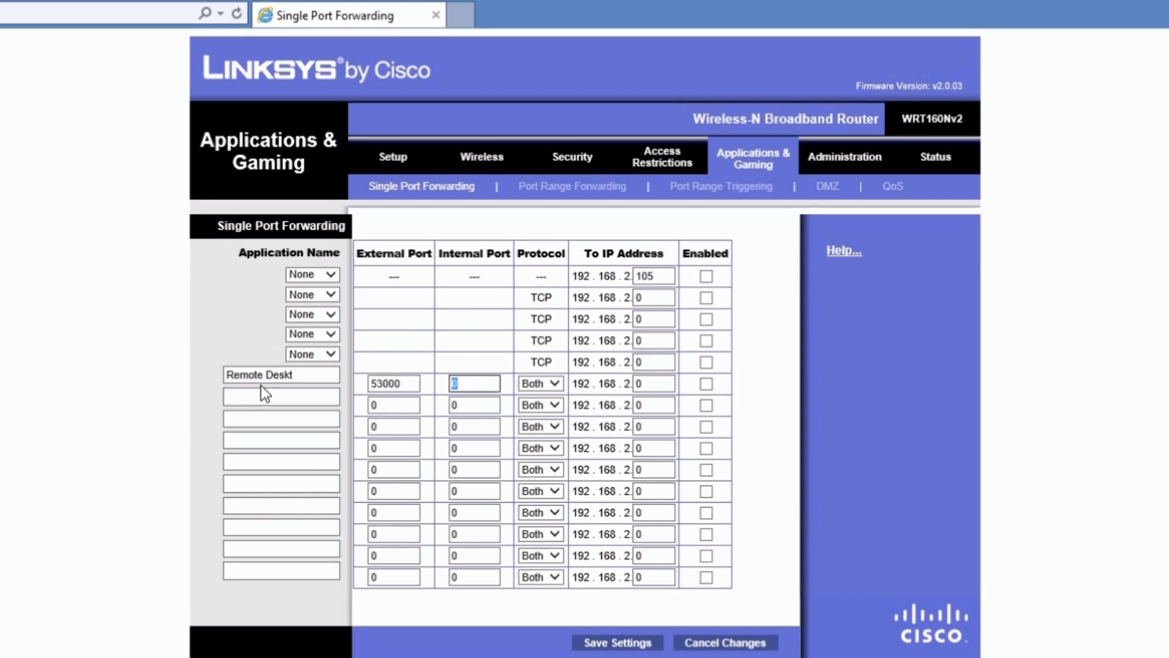
{"action": "type", "text": "3389"}
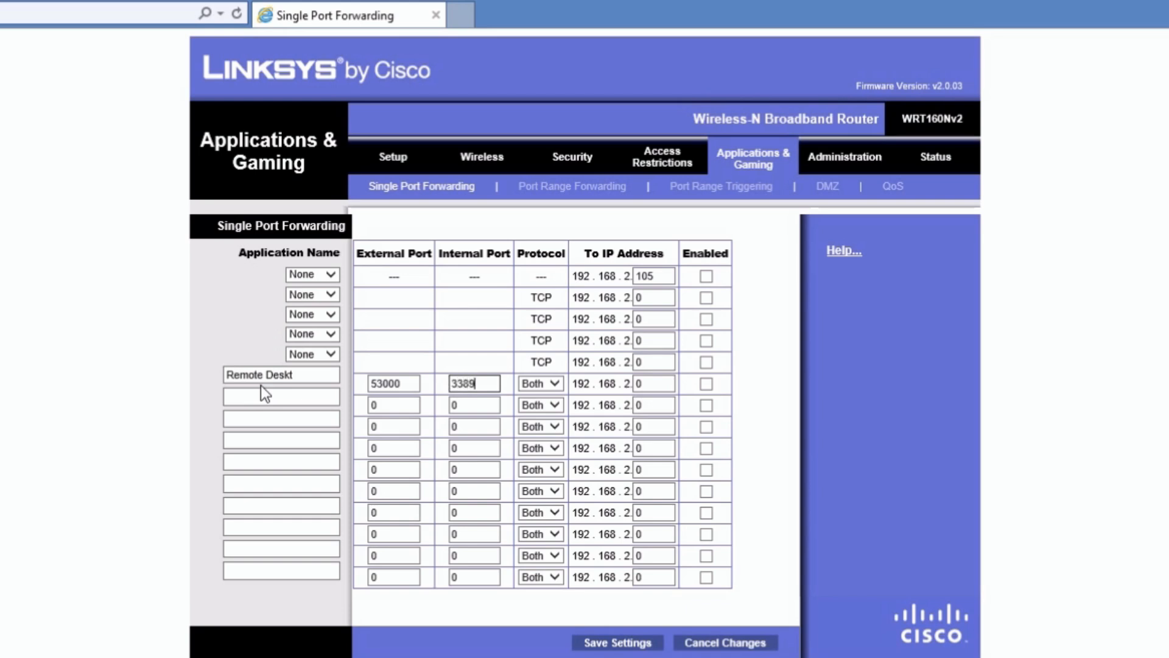
{"action": "mouse_move", "coordinate": [366, 426]}
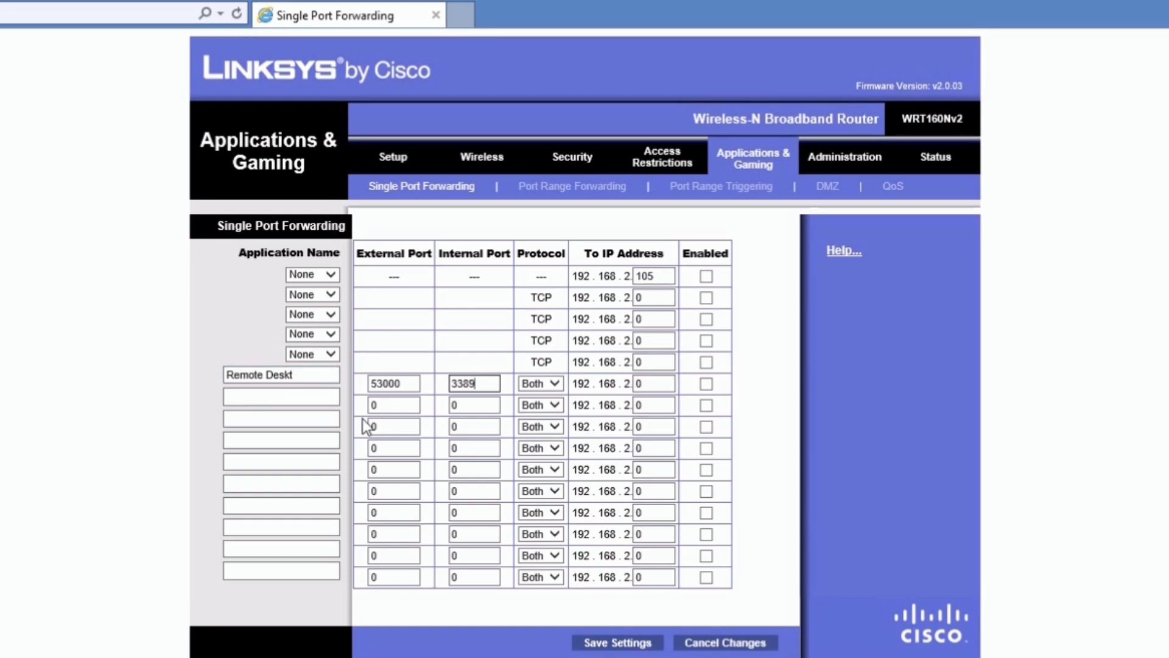